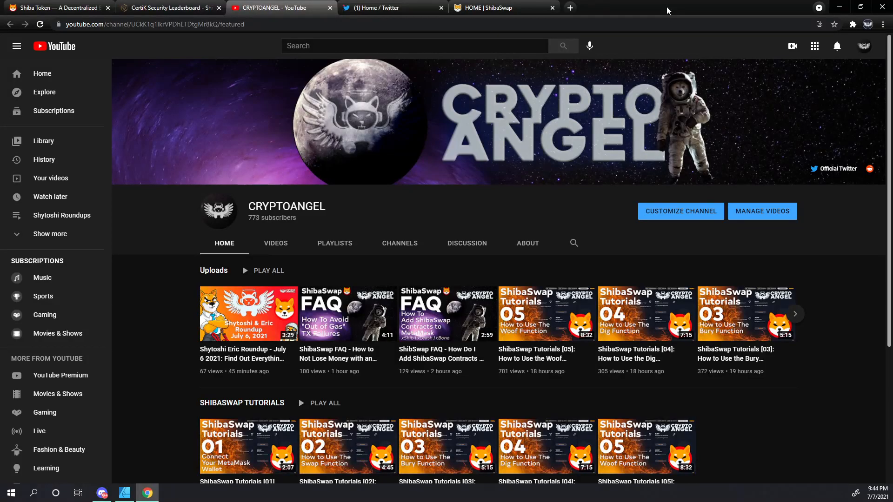
pyautogui.moveTo(495, 9)
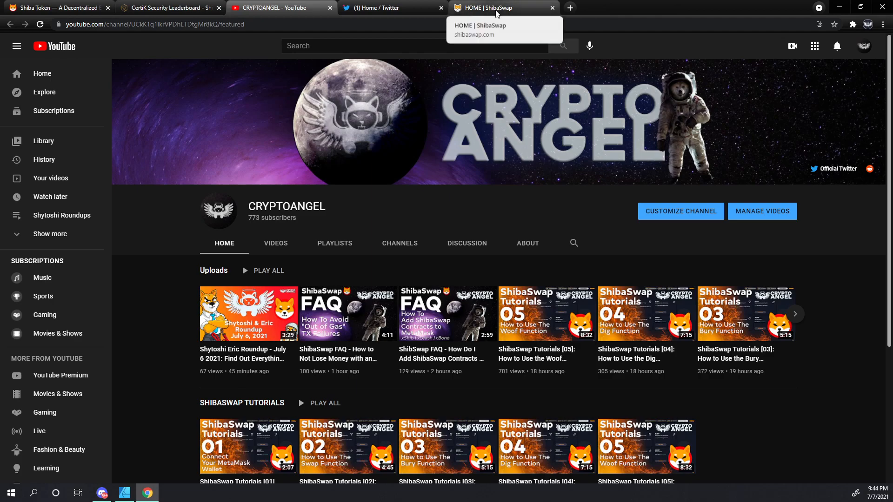
# Step: Switch from the YouTube channel to the 'HOME | ShibaSwap' browser tab
pyautogui.click(499, 8)
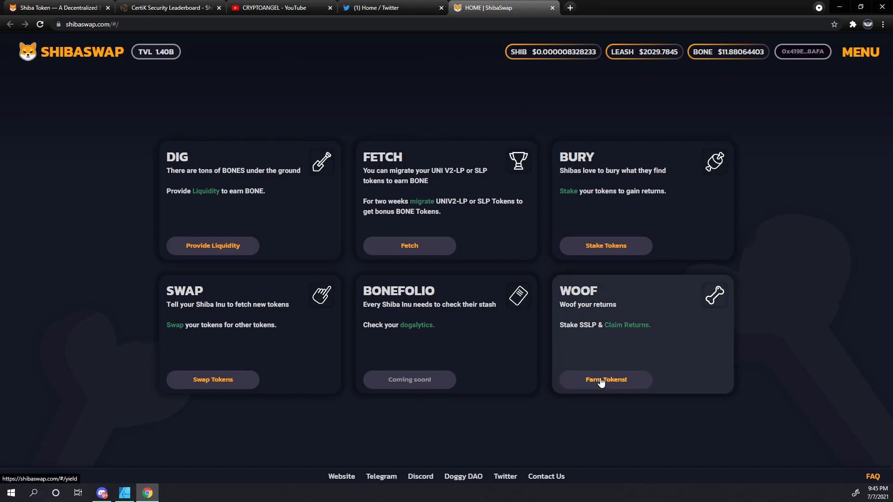
# Step: Open the WOOF page via 'Farm Tokens!' to see the BONE-WETH pool rewards
pyautogui.click(606, 380)
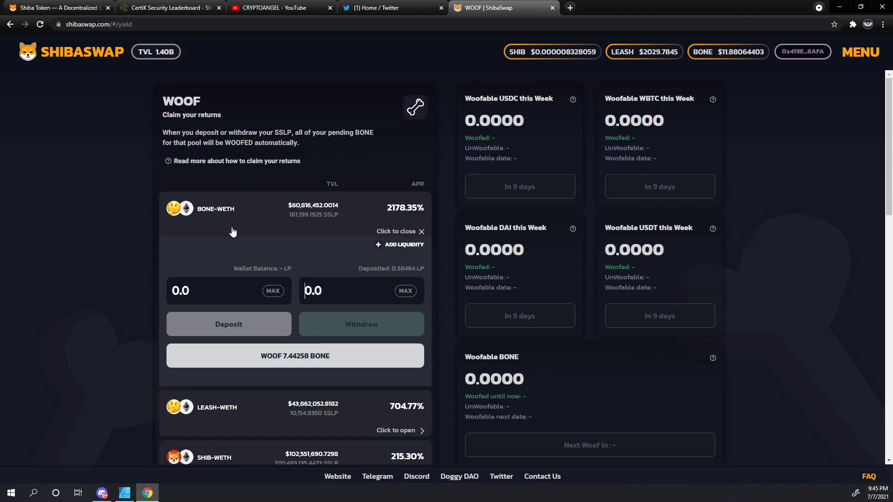
pyautogui.moveTo(223, 226)
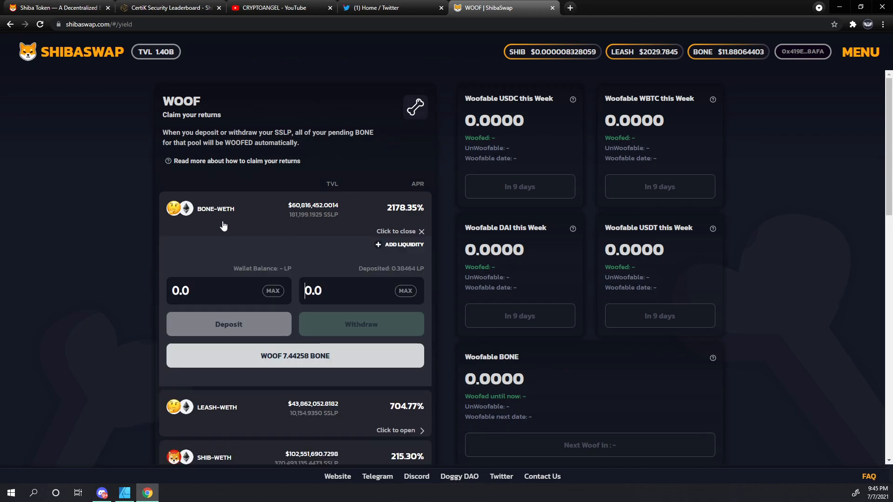
pyautogui.moveTo(261, 360)
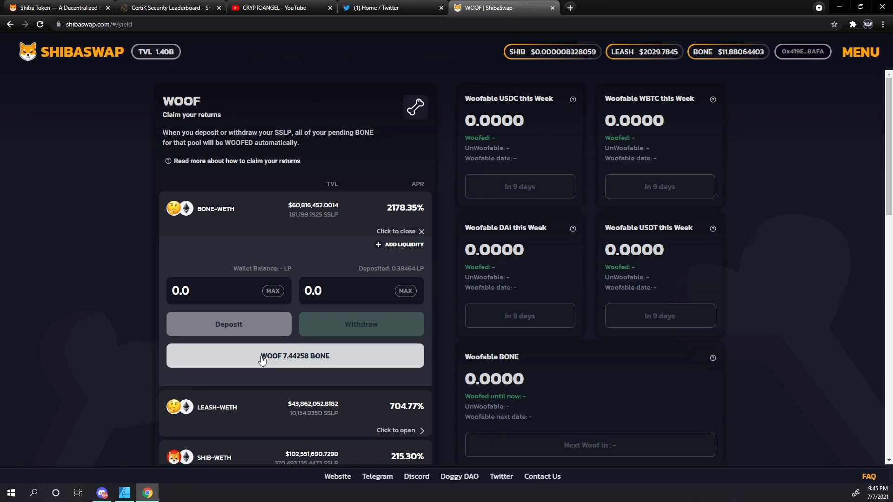
pyautogui.moveTo(287, 364)
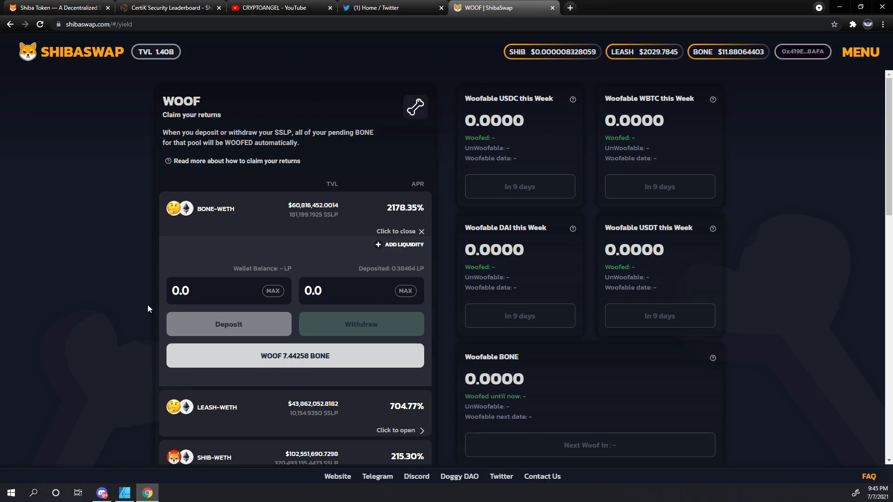
pyautogui.moveTo(137, 253)
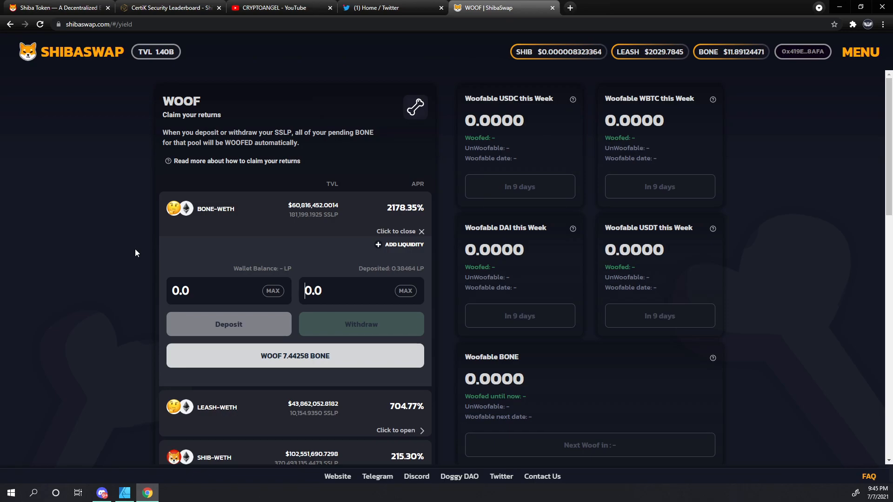
pyautogui.moveTo(295, 360)
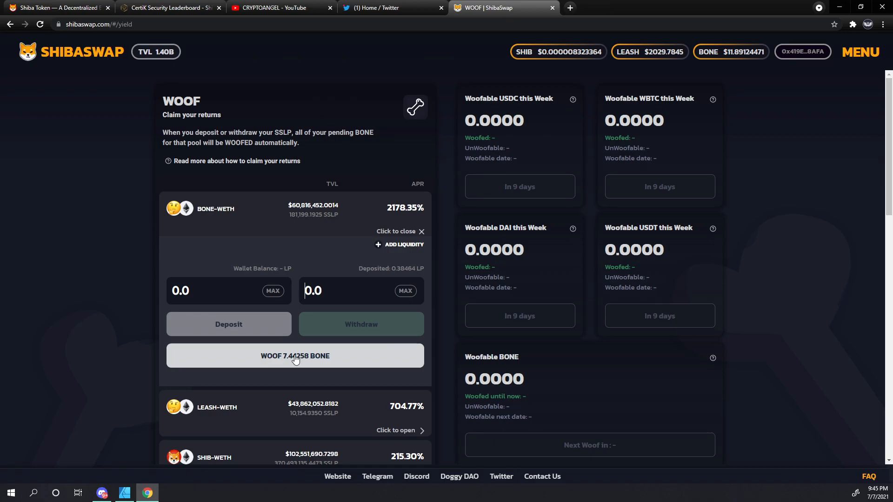
pyautogui.moveTo(316, 348)
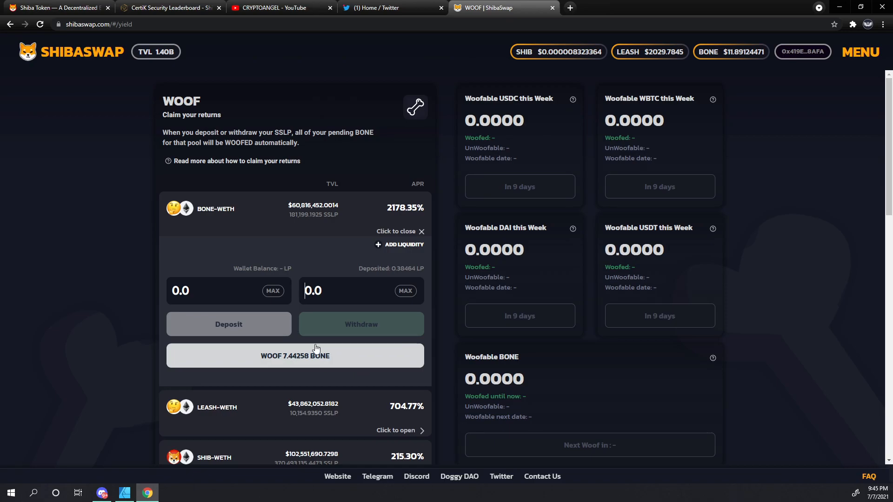
pyautogui.moveTo(319, 245)
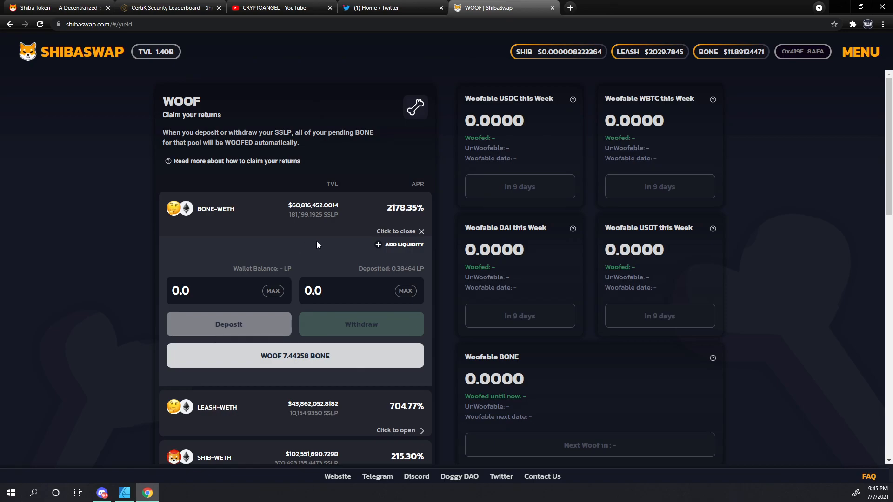
pyautogui.moveTo(278, 236)
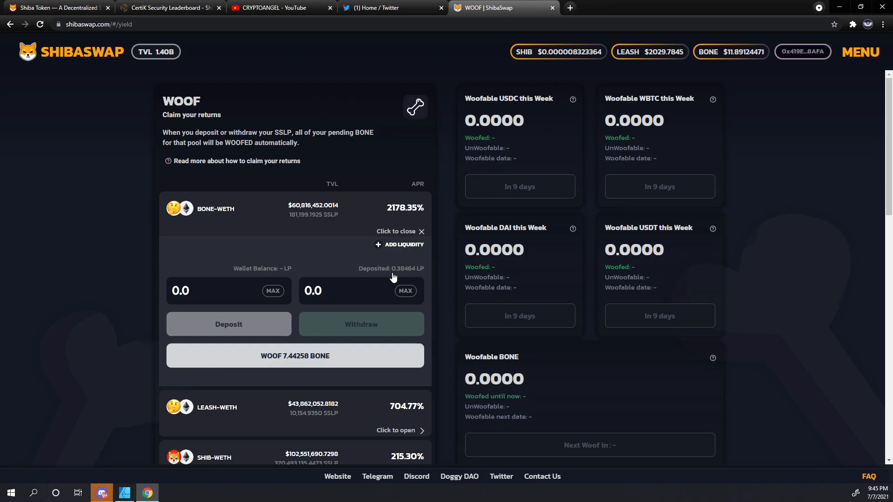
pyautogui.moveTo(400, 277)
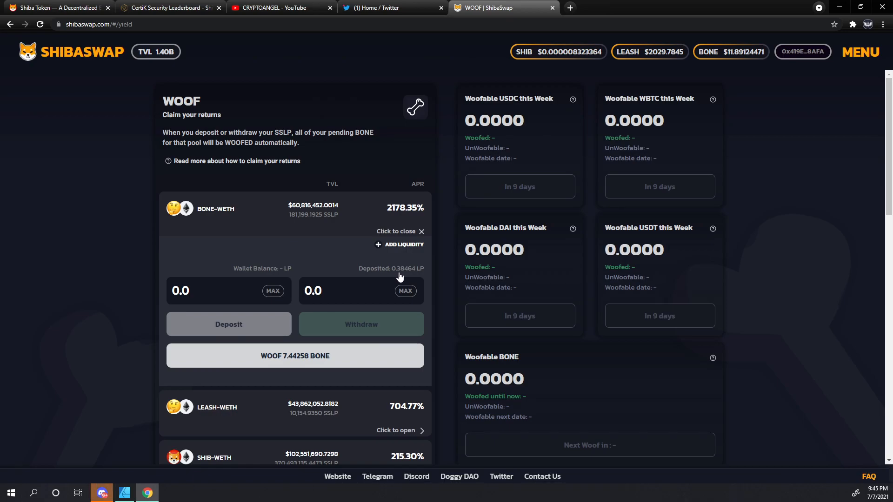
pyautogui.moveTo(423, 277)
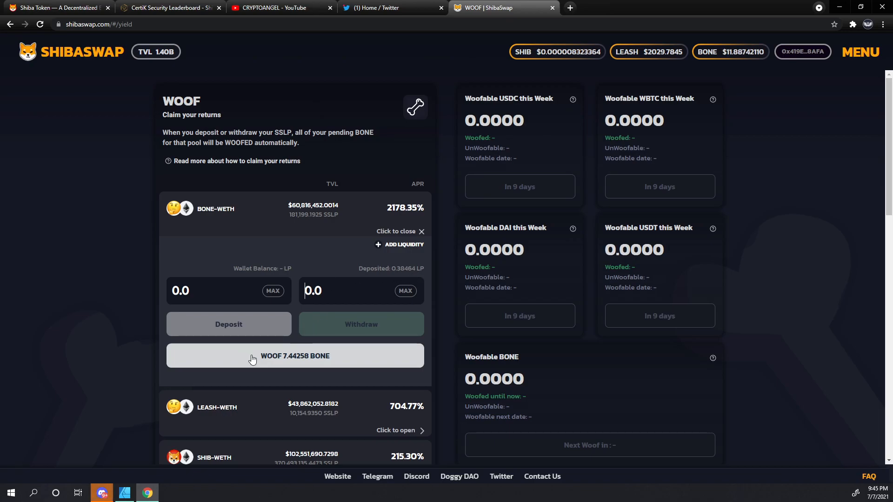
pyautogui.moveTo(284, 364)
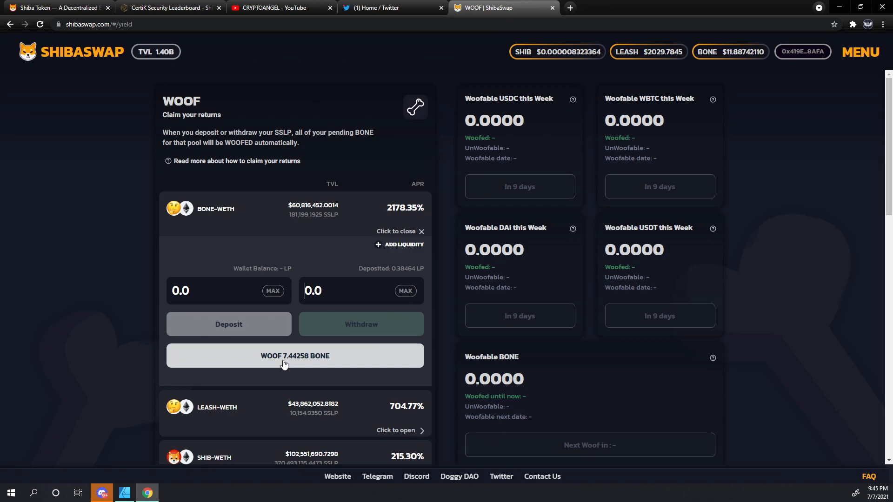
pyautogui.moveTo(280, 366)
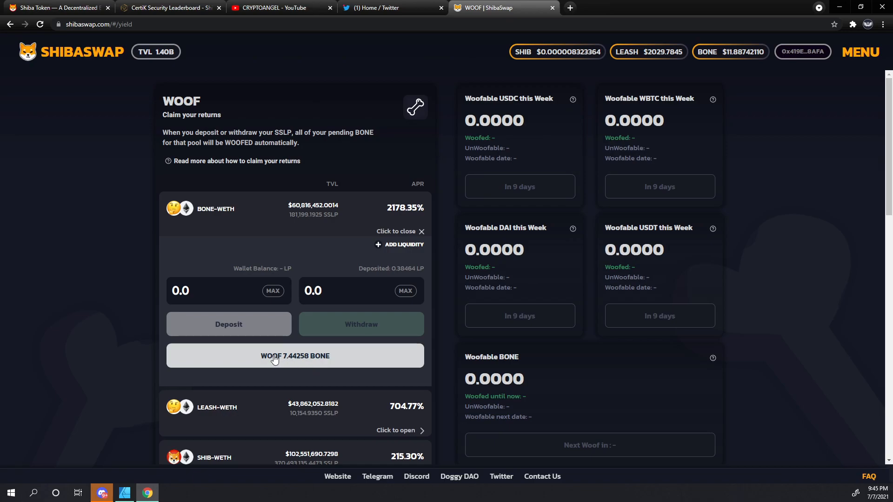
pyautogui.moveTo(274, 359)
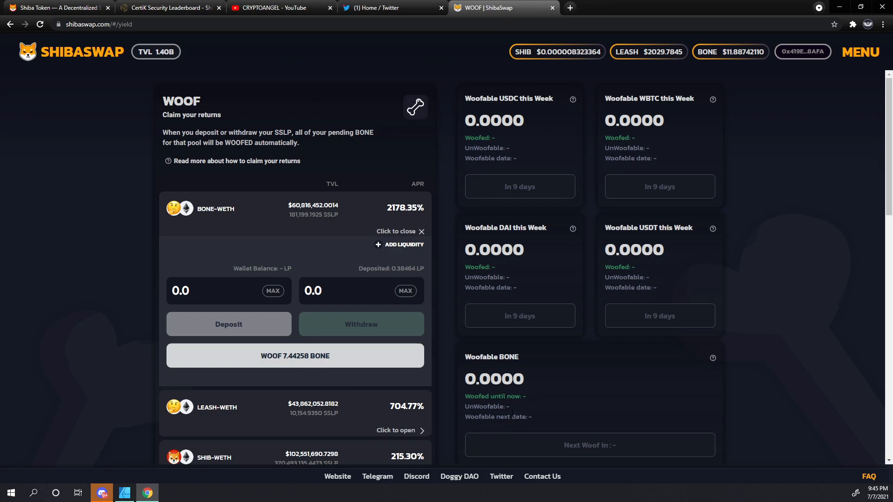
pyautogui.moveTo(515, 411)
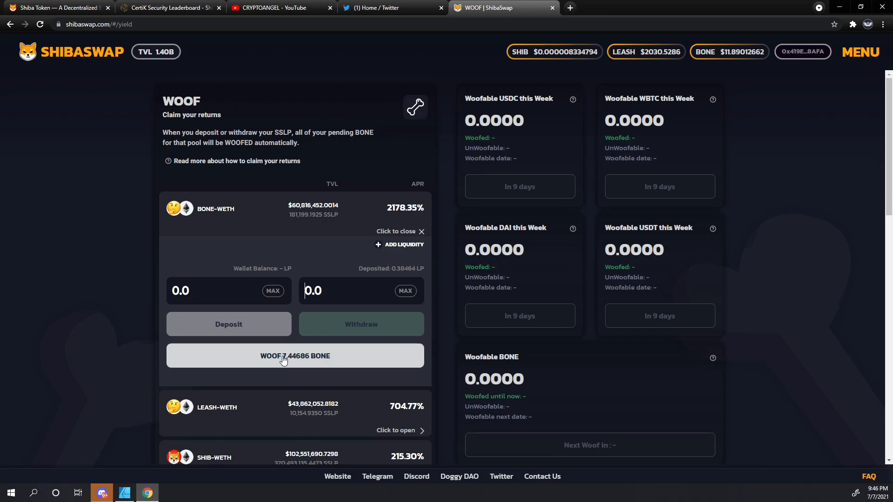
# Step: Start the WOOF claim of 7.44686 BONE and open MetaMask's gas fee options
pyautogui.click(295, 356)
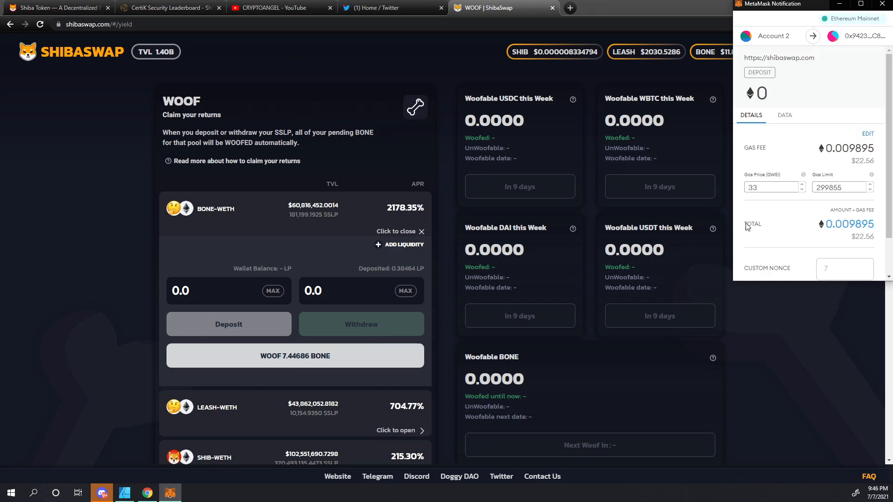
pyautogui.click(868, 133)
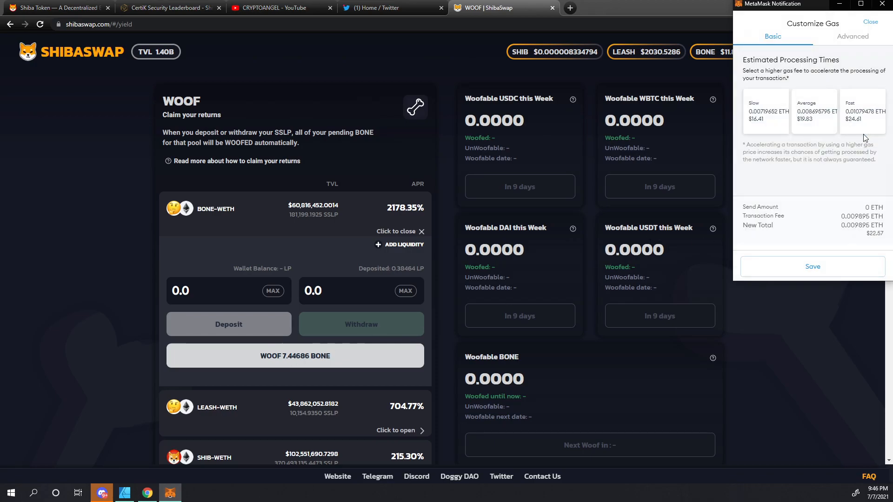
pyautogui.click(863, 111)
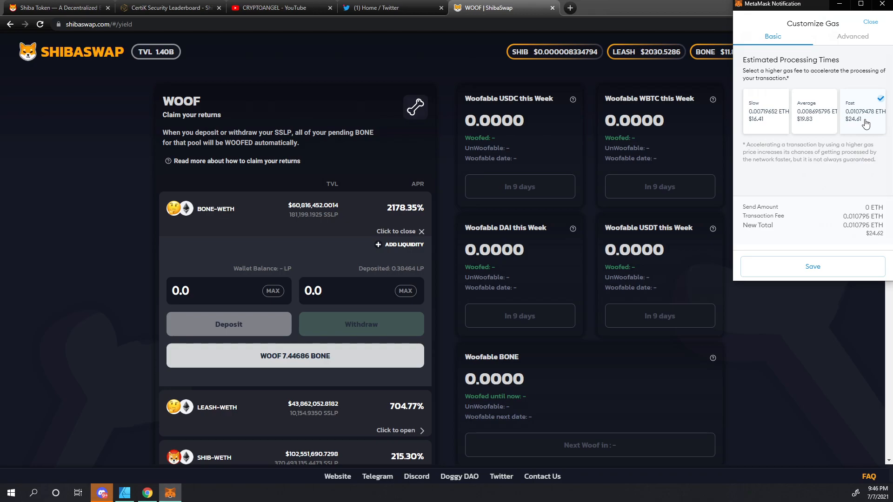
pyautogui.moveTo(760, 110)
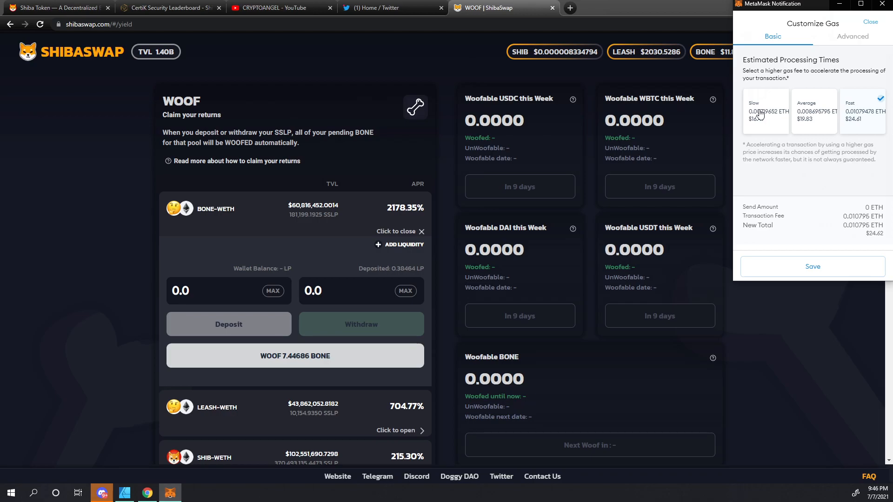
# Step: Choose the Slow gas fee, save it, and confirm the claim transaction
pyautogui.click(766, 112)
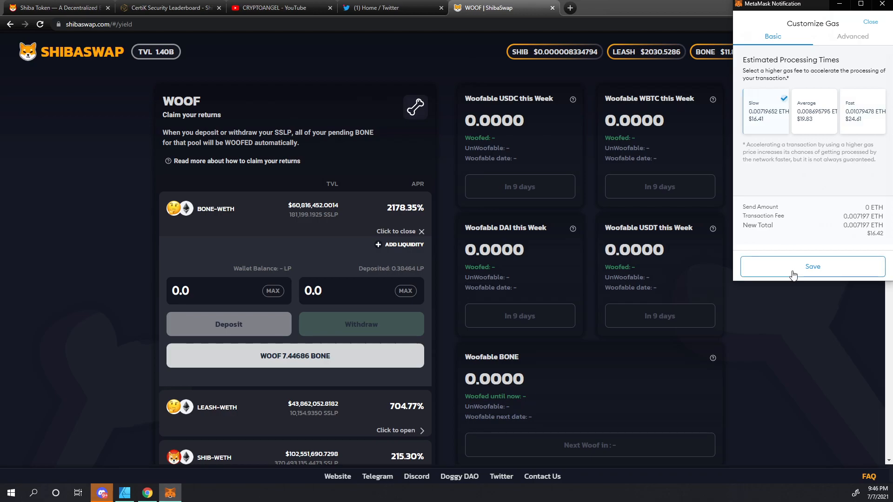
pyautogui.click(813, 267)
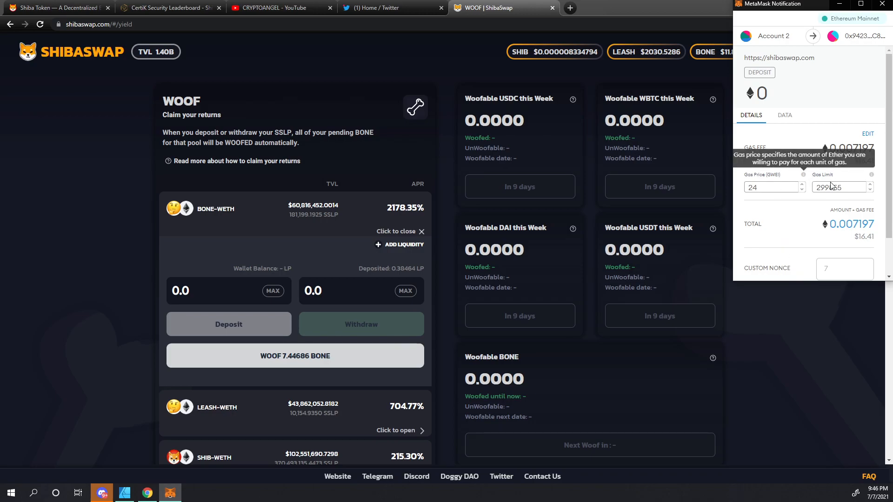
pyautogui.moveTo(797, 246)
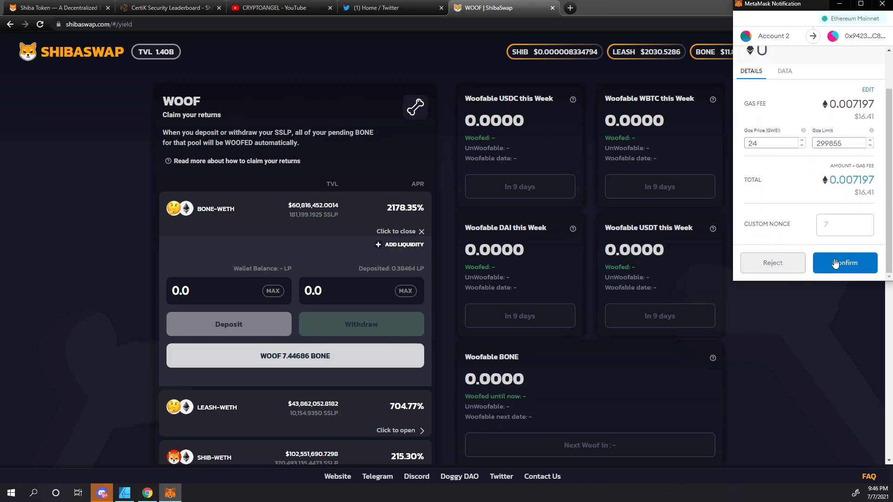
pyautogui.click(845, 263)
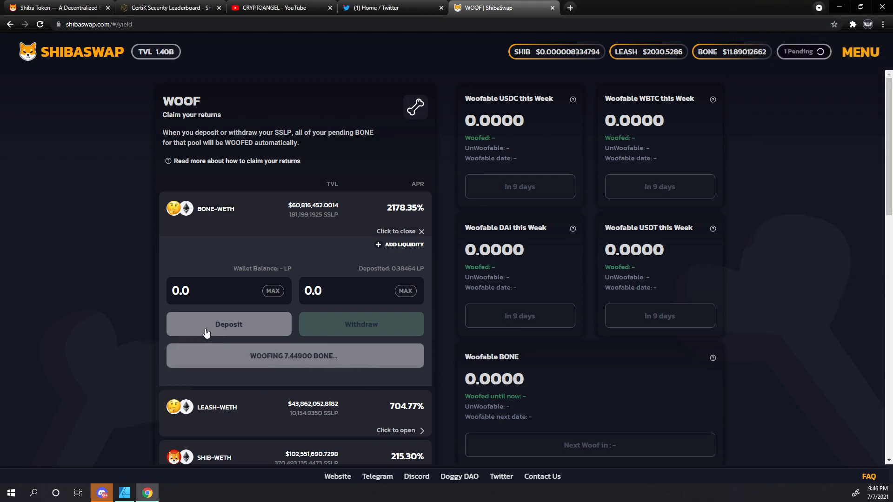
pyautogui.moveTo(287, 258)
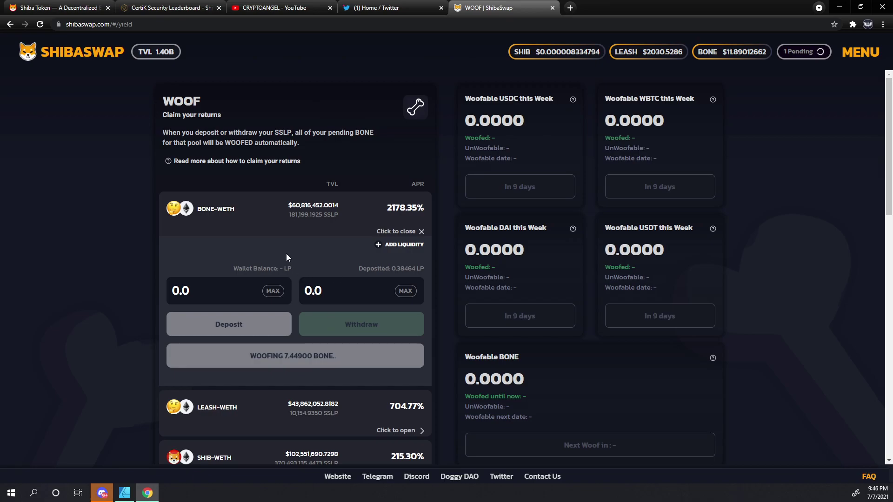
pyautogui.moveTo(394, 276)
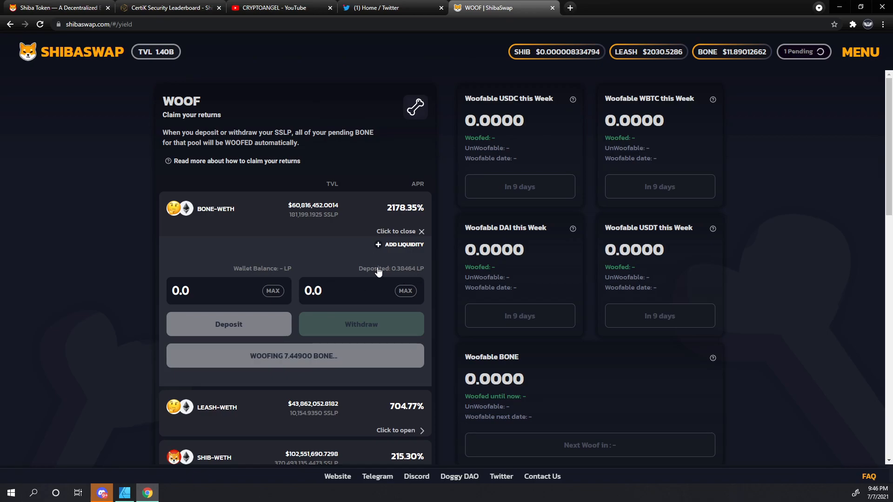
pyautogui.moveTo(382, 266)
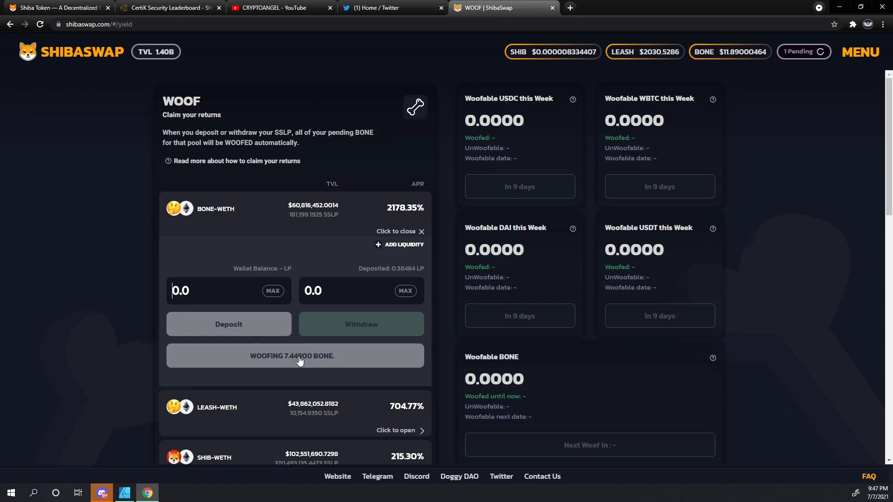
pyautogui.moveTo(305, 347)
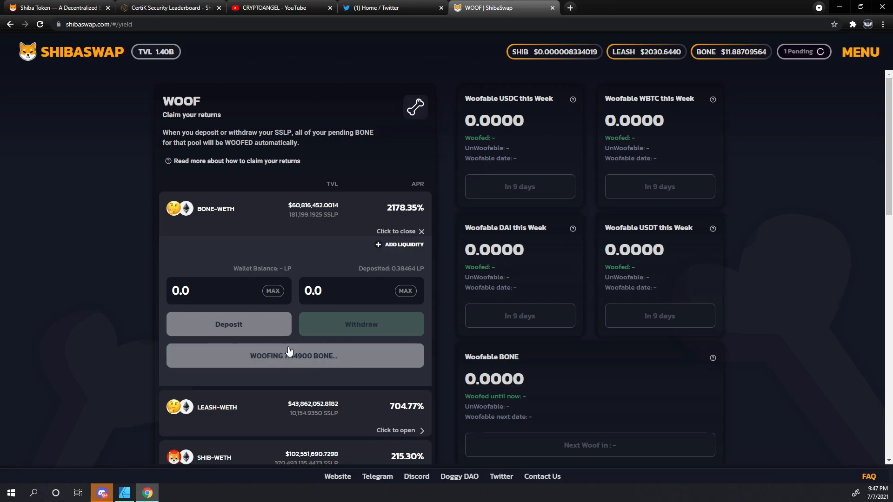
pyautogui.moveTo(251, 363)
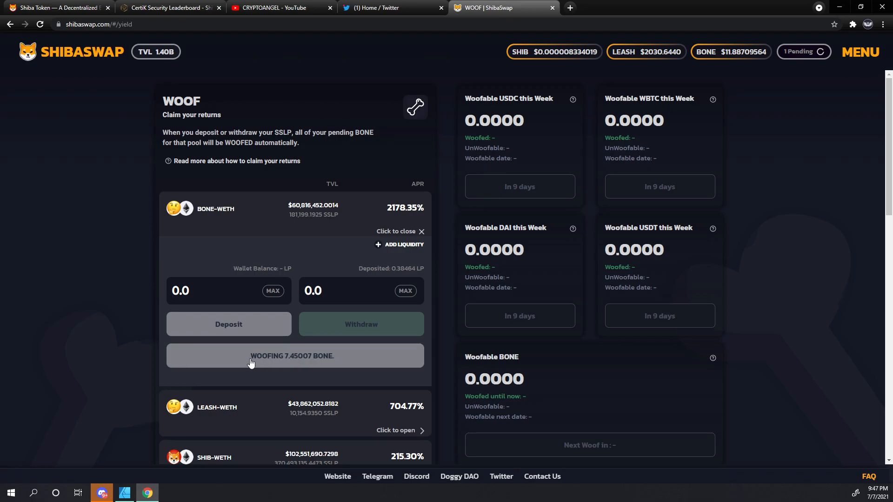